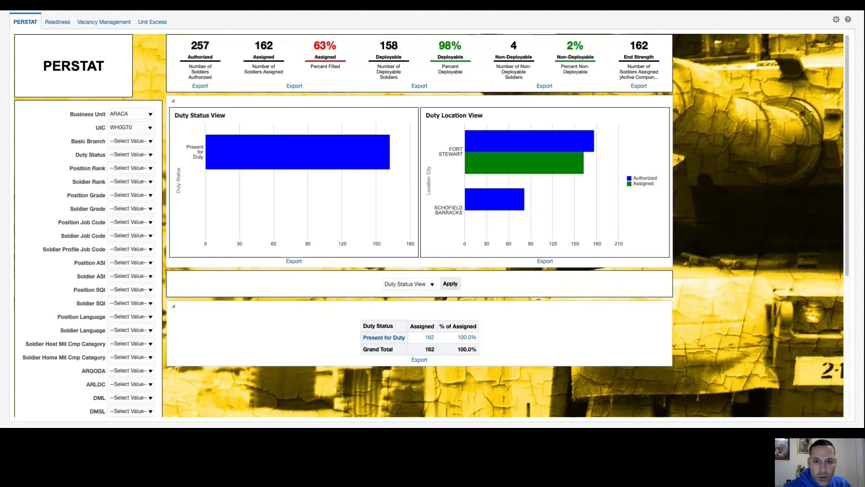
pyautogui.moveTo(141, 77)
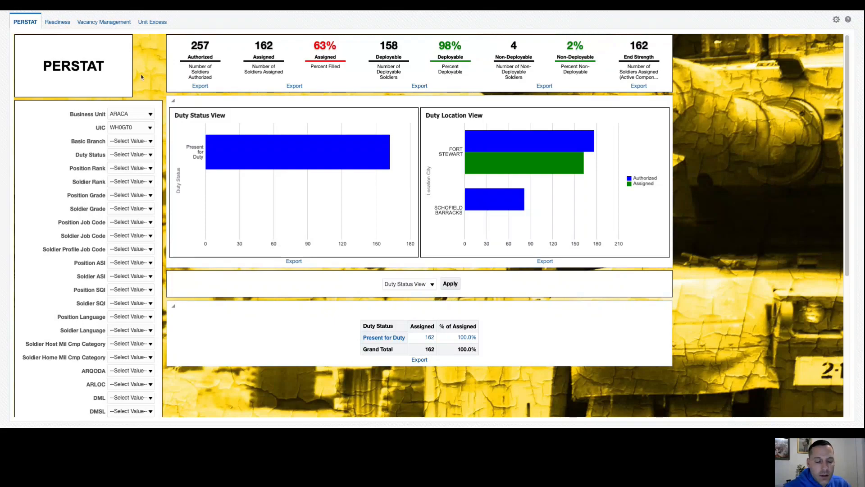
pyautogui.moveTo(142, 86)
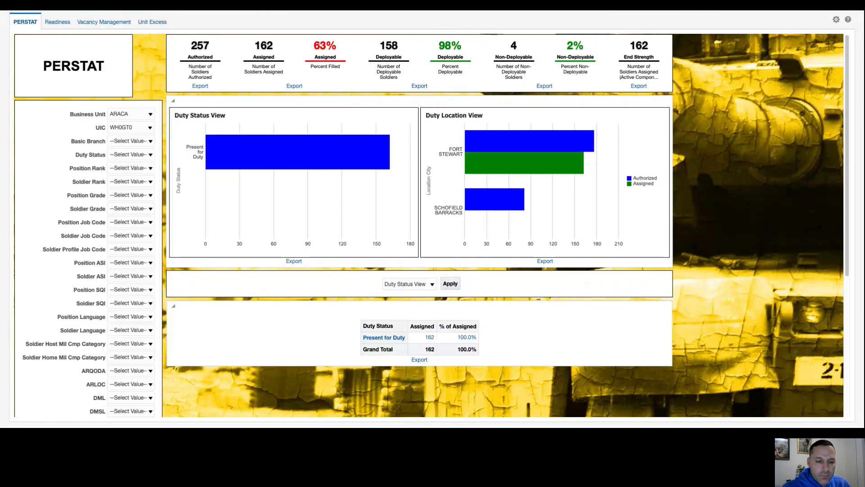
pyautogui.moveTo(146, 79)
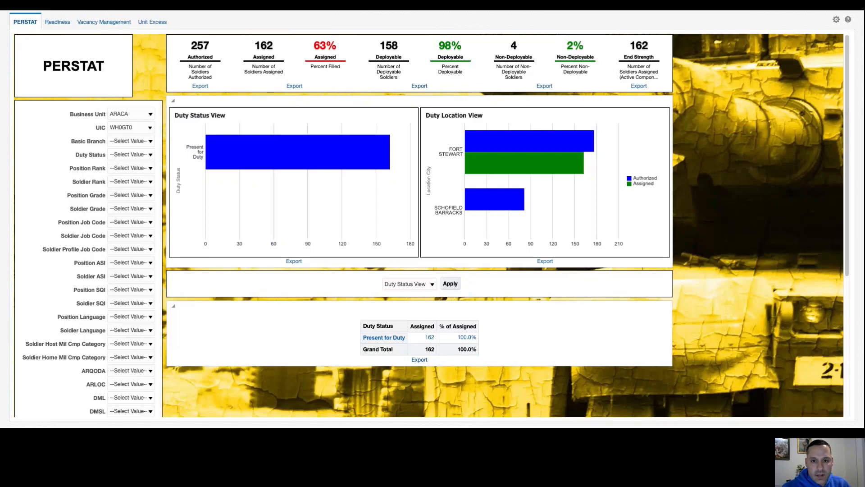
pyautogui.moveTo(147, 75)
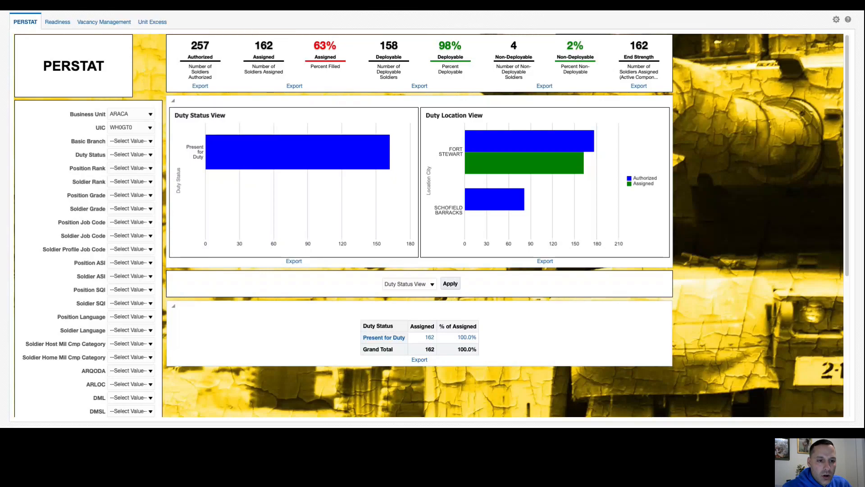
pyautogui.moveTo(143, 70)
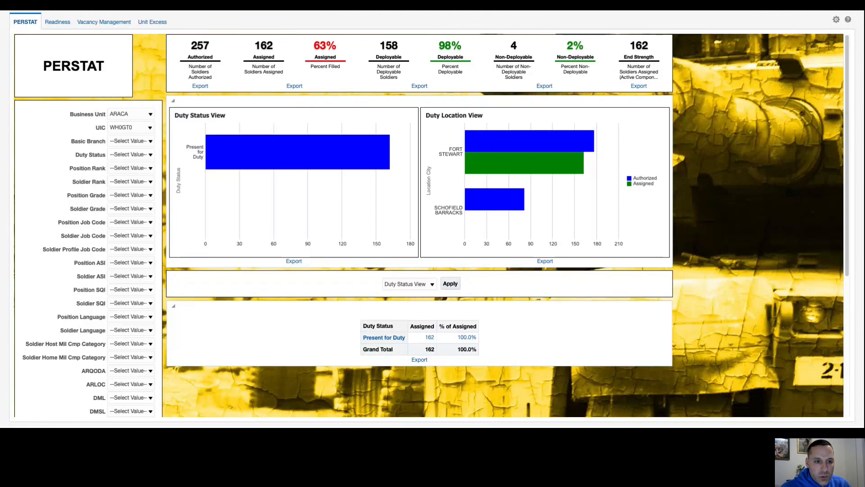
pyautogui.moveTo(144, 53)
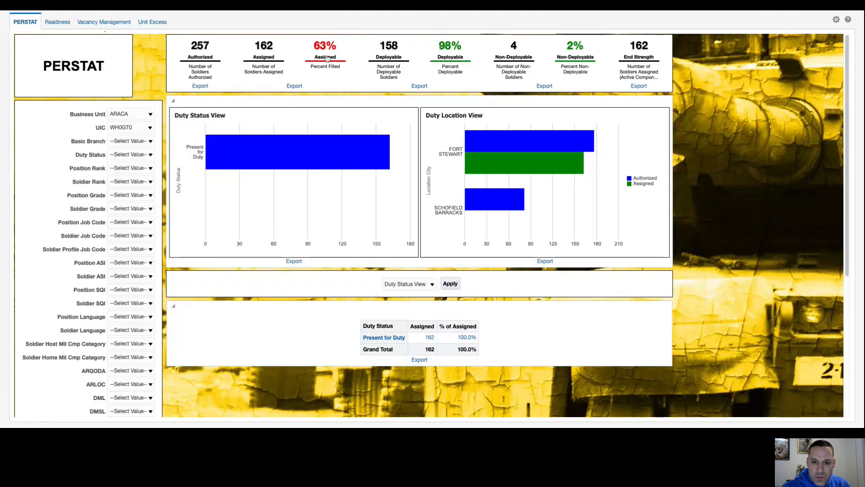
pyautogui.moveTo(647, 54)
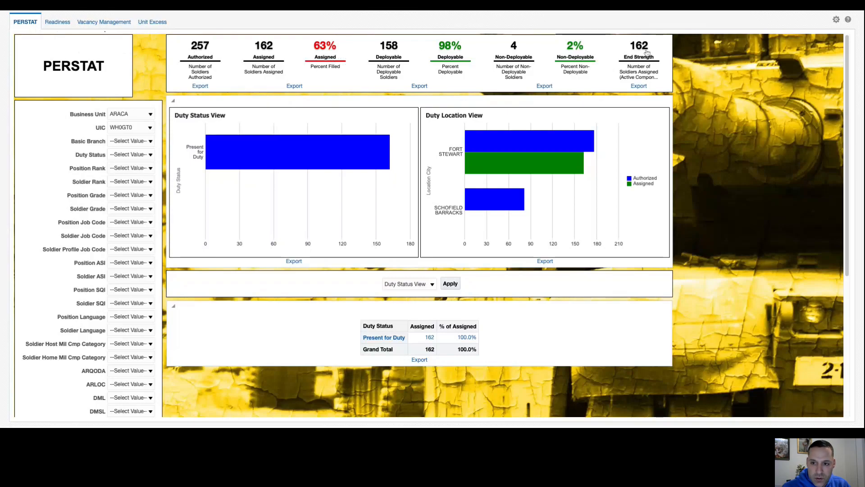
pyautogui.moveTo(211, 99)
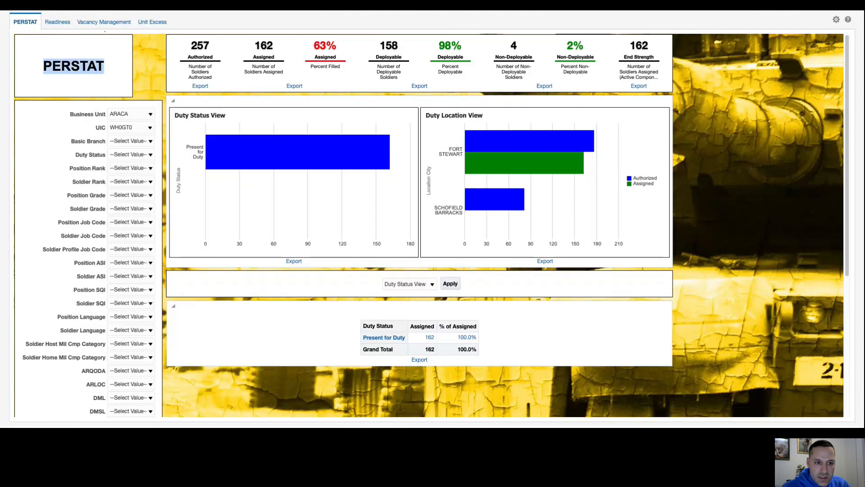
pyautogui.moveTo(182, 70)
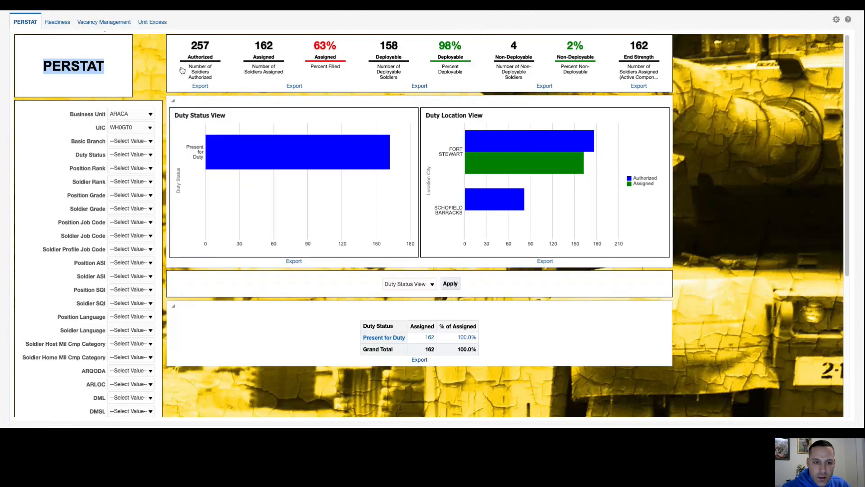
pyautogui.moveTo(214, 66)
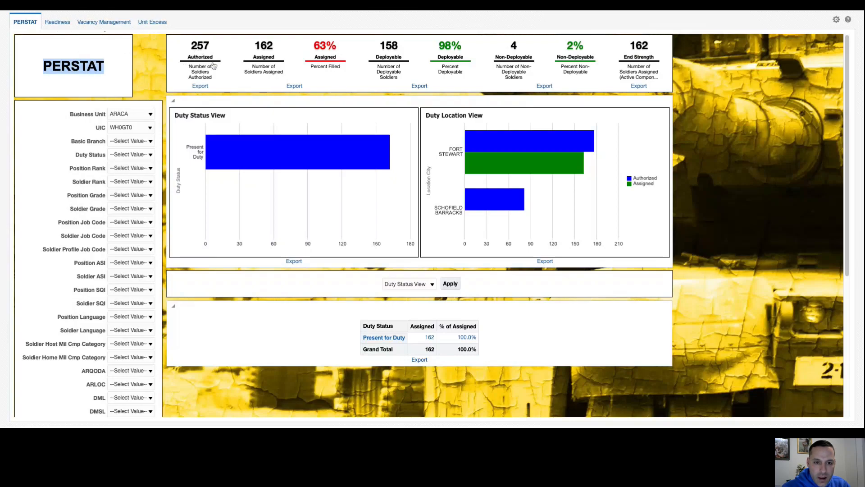
pyautogui.moveTo(333, 72)
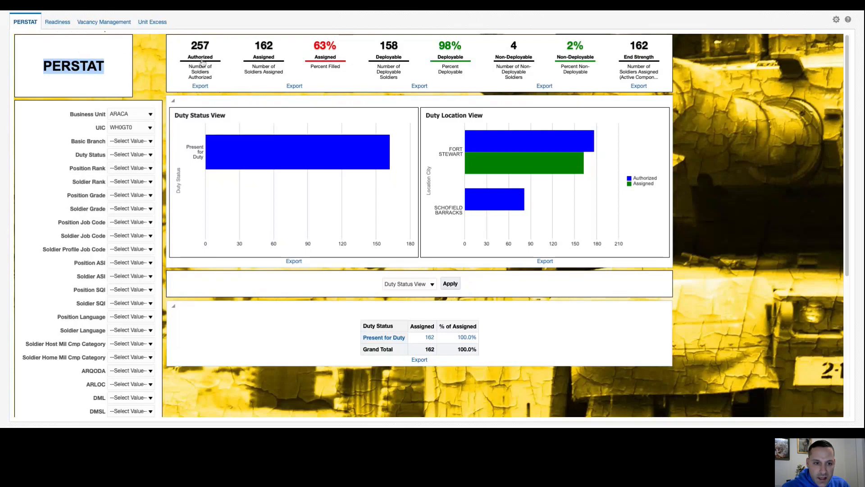
pyautogui.moveTo(238, 68)
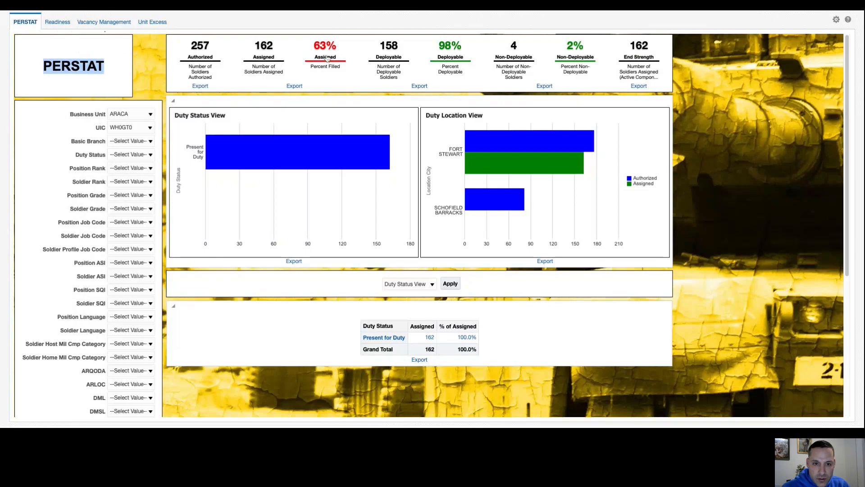
pyautogui.moveTo(268, 55)
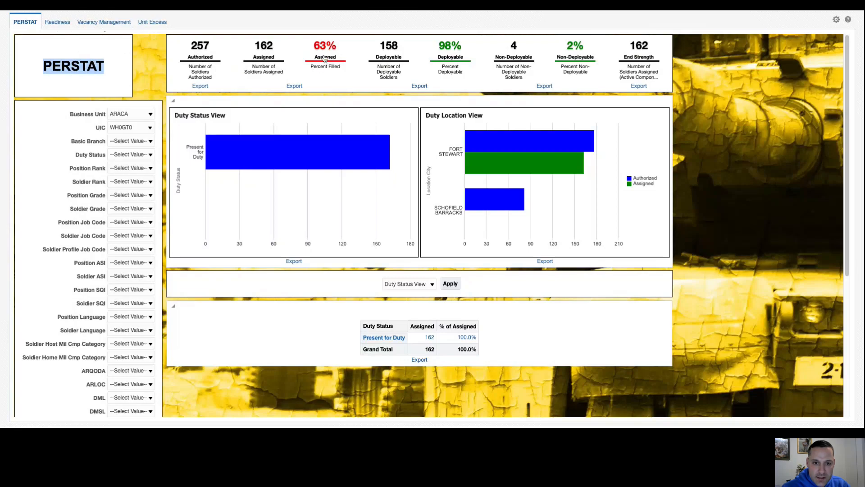
pyautogui.moveTo(400, 65)
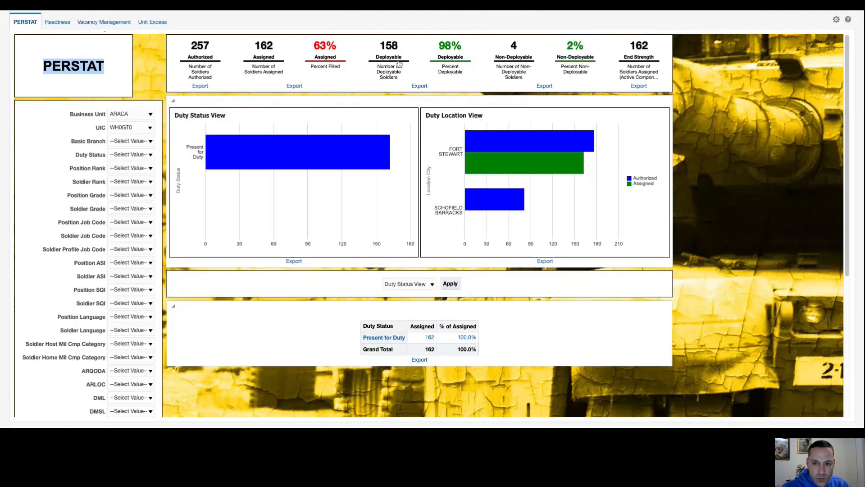
pyautogui.moveTo(456, 74)
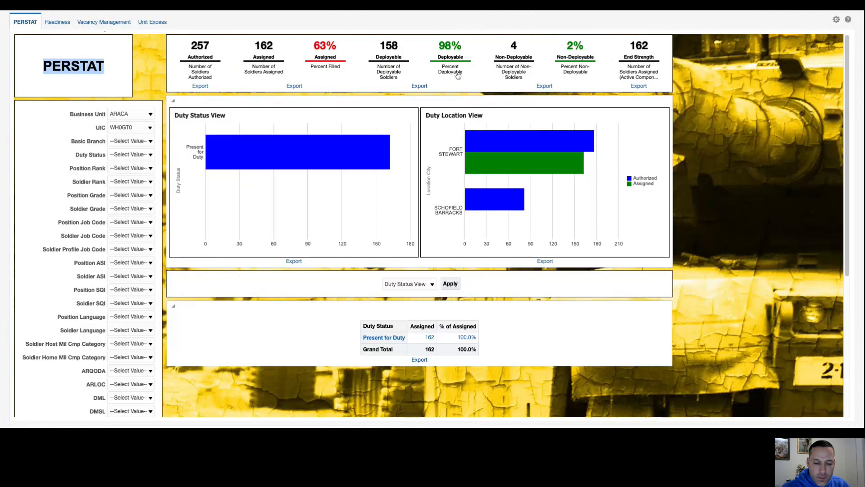
pyautogui.moveTo(176, 116)
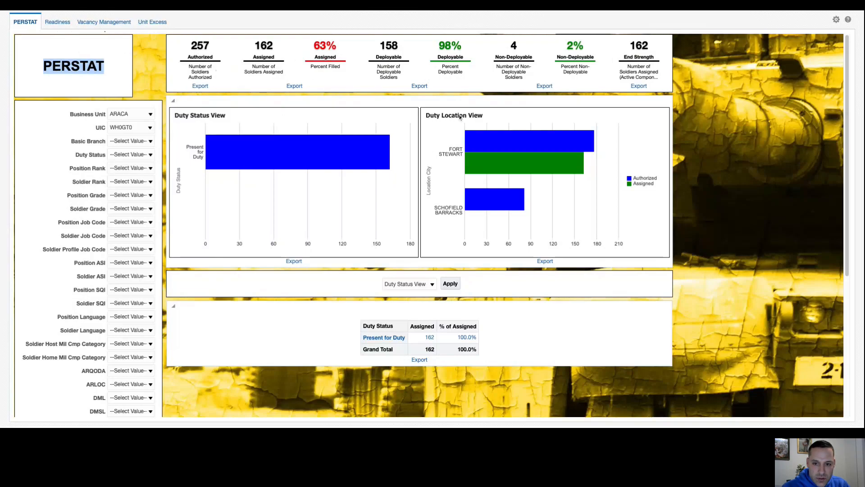
pyautogui.moveTo(253, 148)
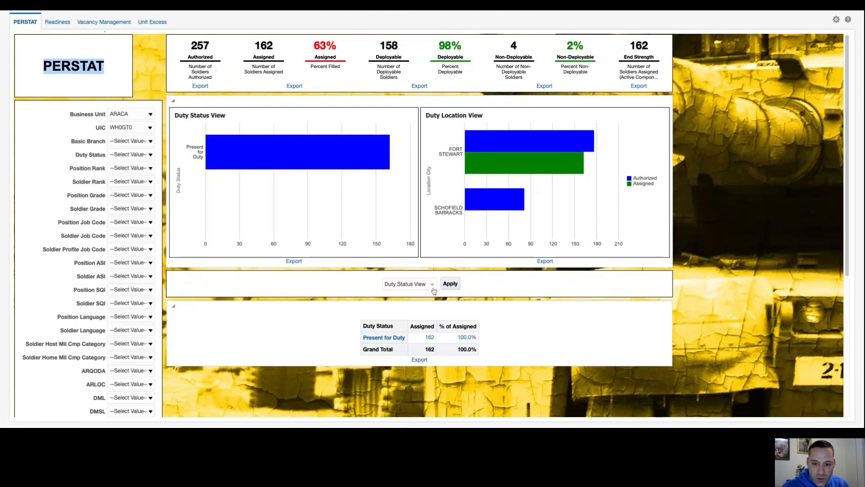
# - Review the table's alternative views, keep Duty Status View, and browse the available unit codes
pyautogui.click(409, 284)
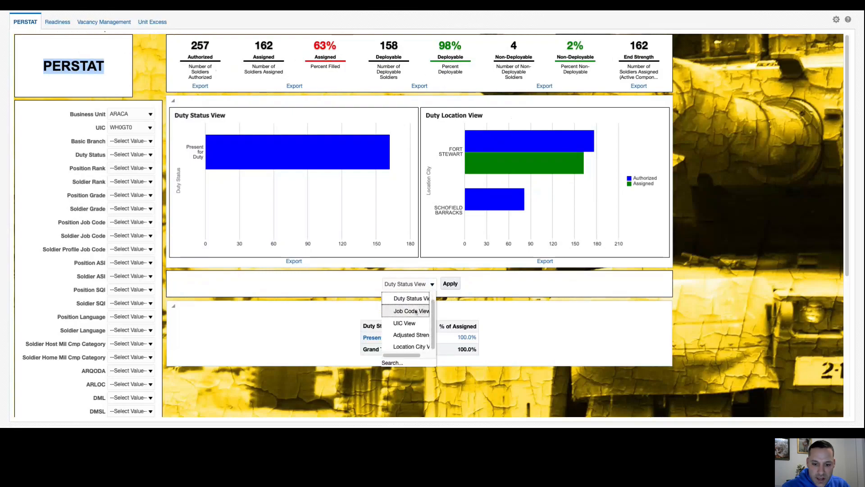
pyautogui.moveTo(408, 310)
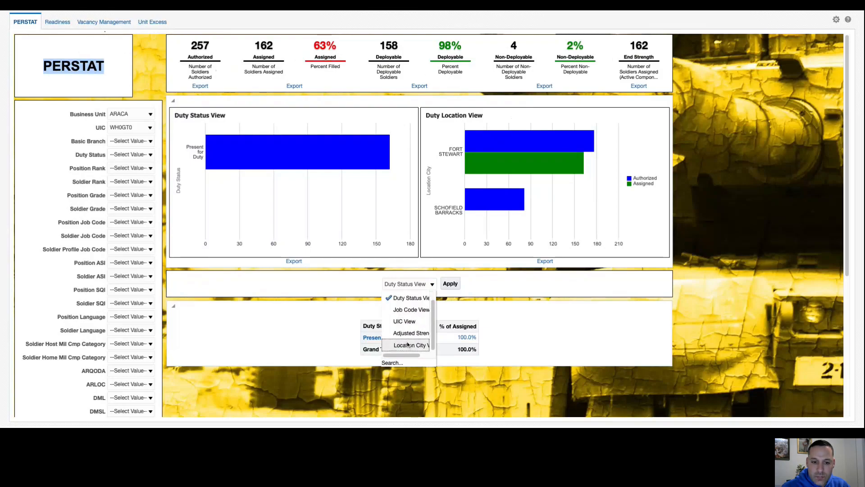
pyautogui.click(408, 297)
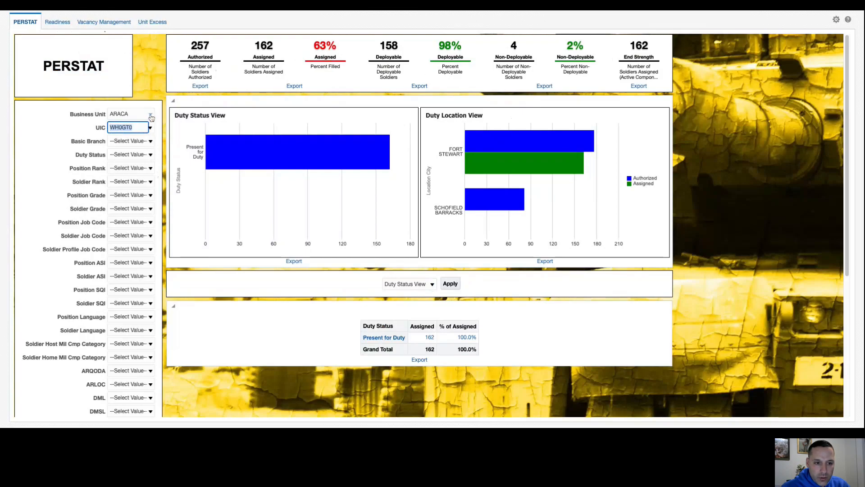
pyautogui.moveTo(151, 130)
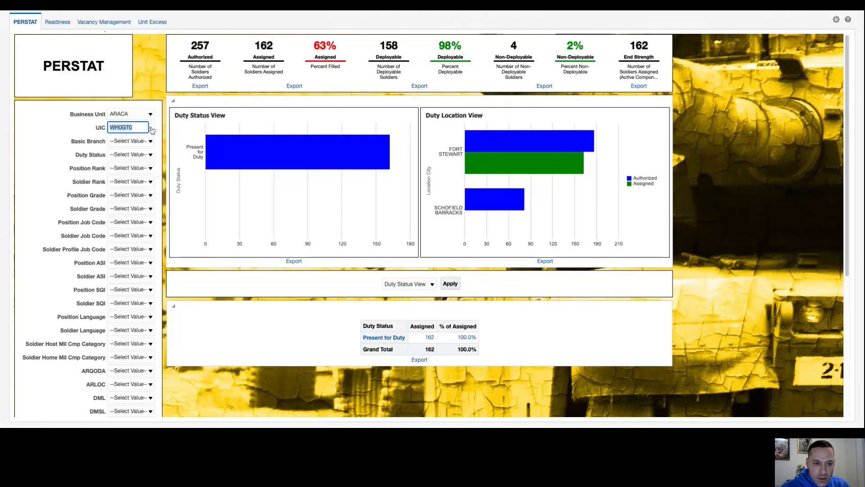
pyautogui.click(150, 127)
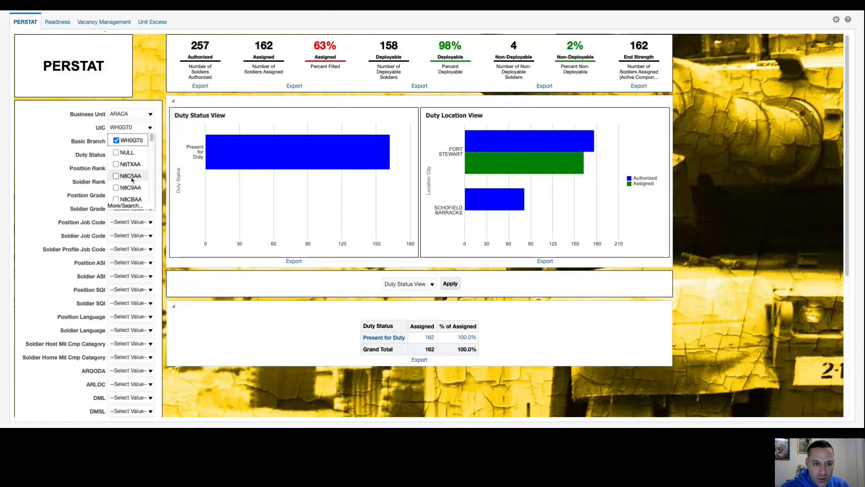
pyautogui.moveTo(242, 156)
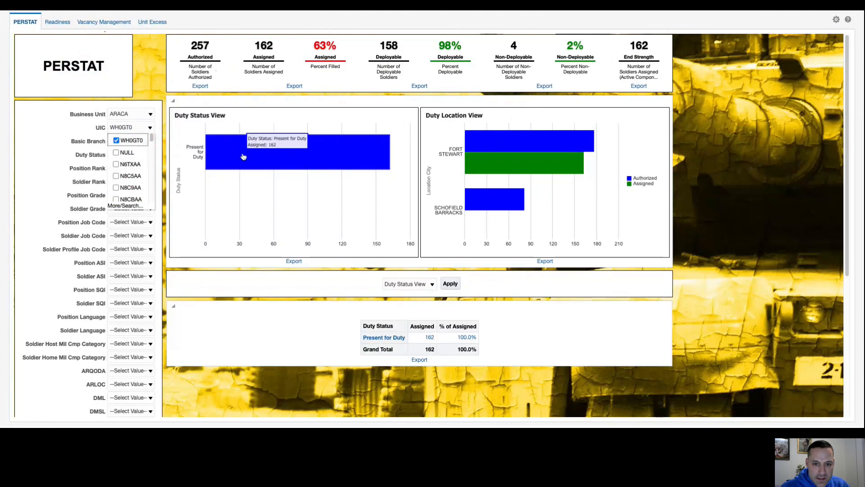
pyautogui.moveTo(449, 112)
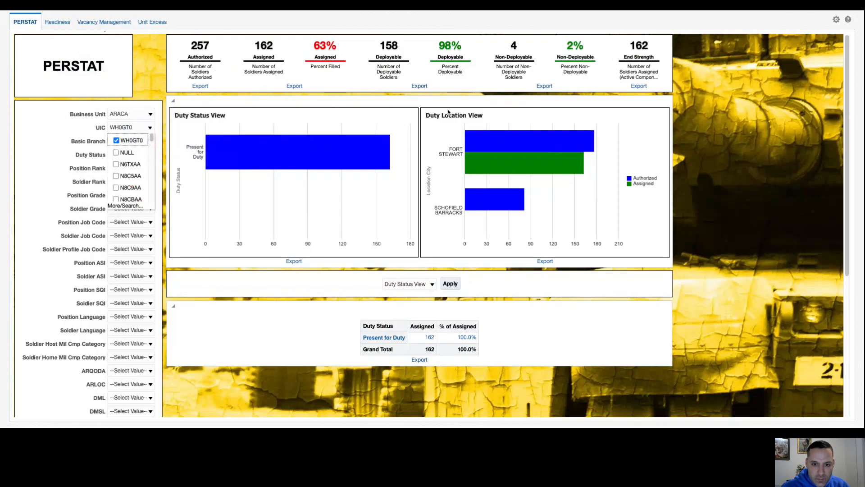
pyautogui.scroll(-3)
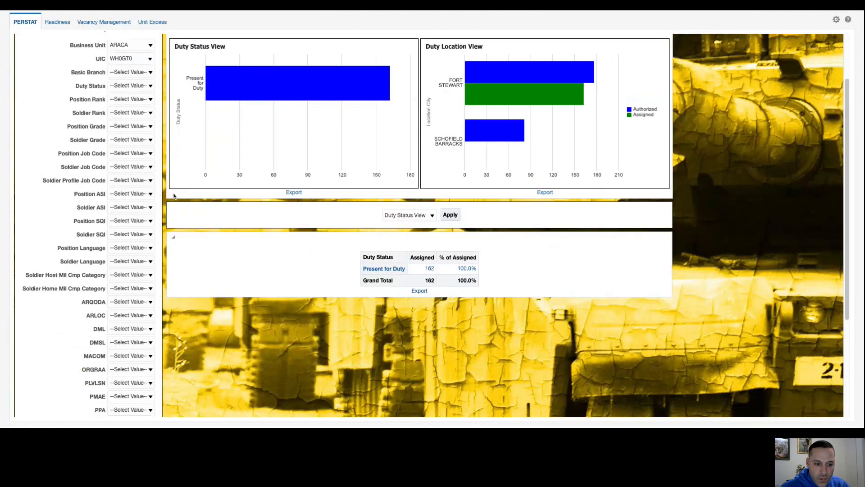
pyautogui.scroll(-3)
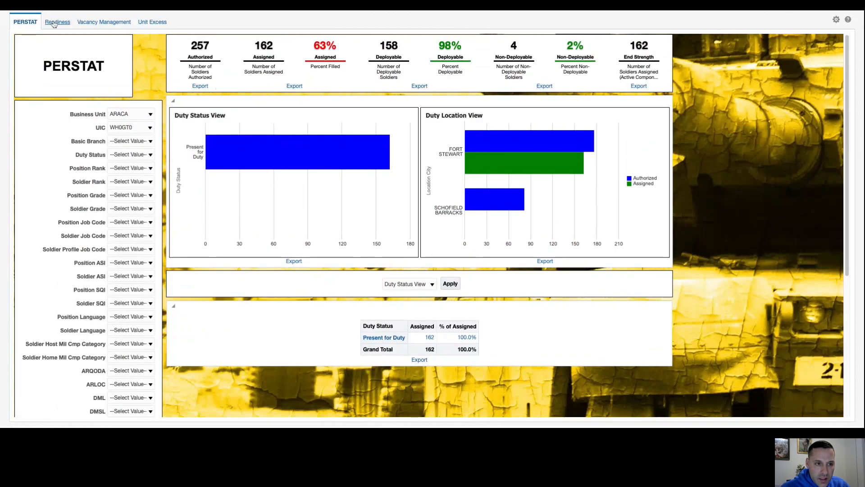
# - Switch to the Readiness dashboard page showing MRC and restricted-soldier charts for unit WH0GT0
pyautogui.click(57, 22)
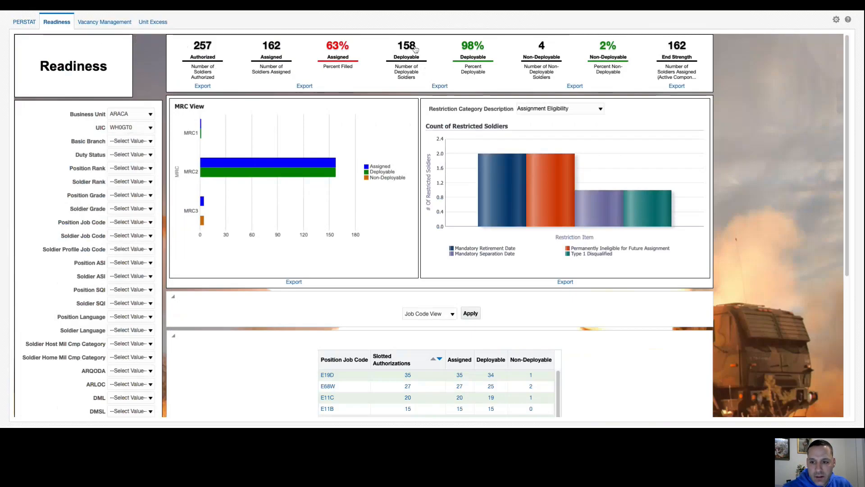
pyautogui.moveTo(748, 116)
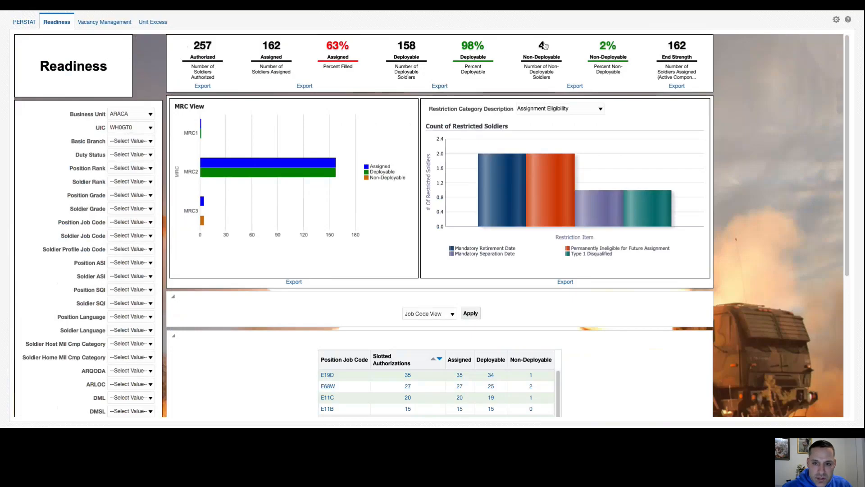
pyautogui.moveTo(724, 60)
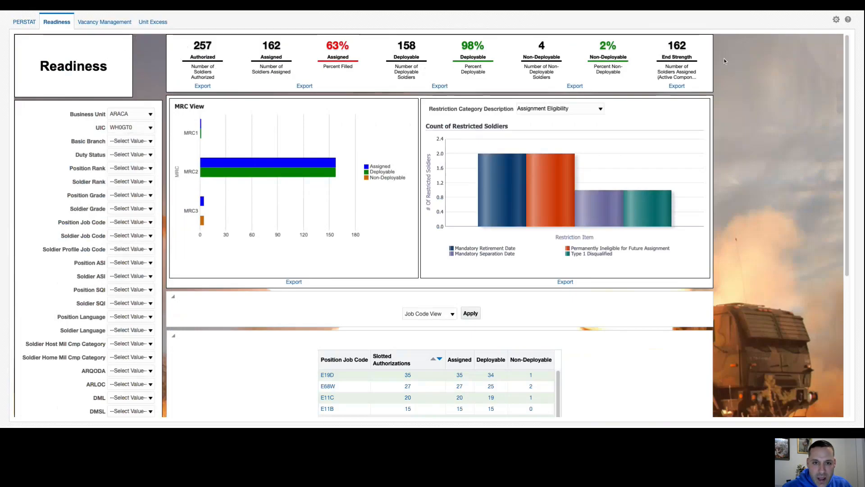
pyautogui.moveTo(629, 97)
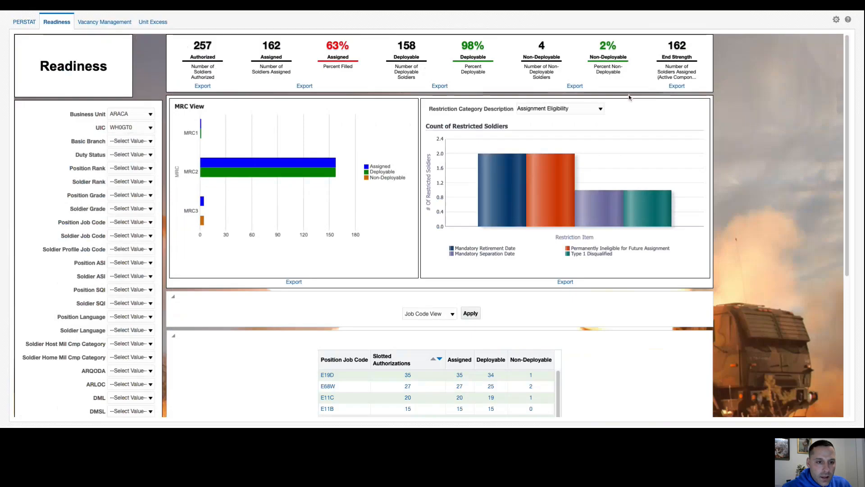
pyautogui.moveTo(127, 76)
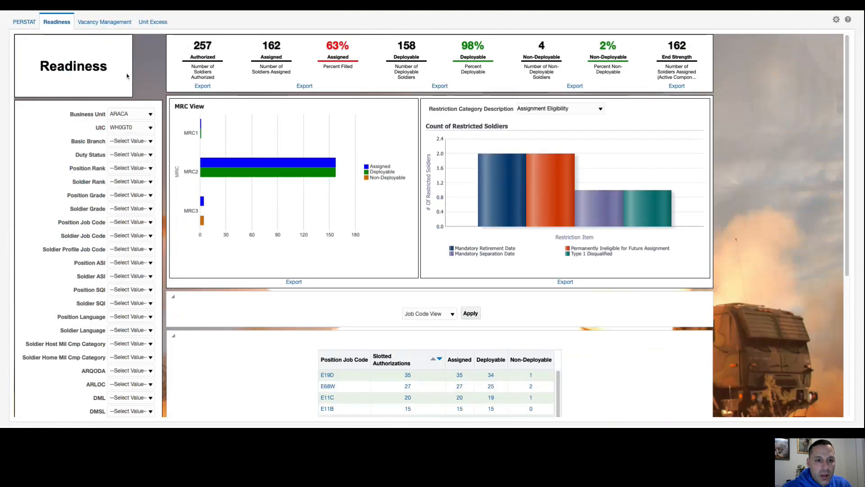
pyautogui.moveTo(488, 38)
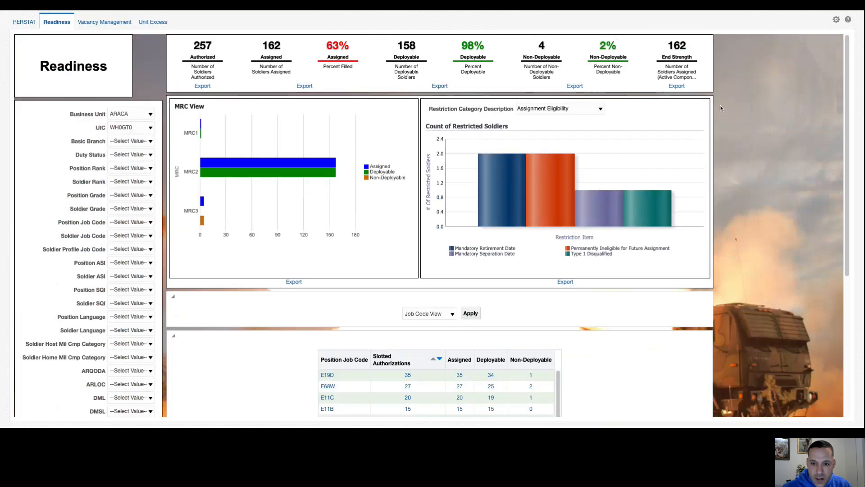
pyautogui.moveTo(686, 124)
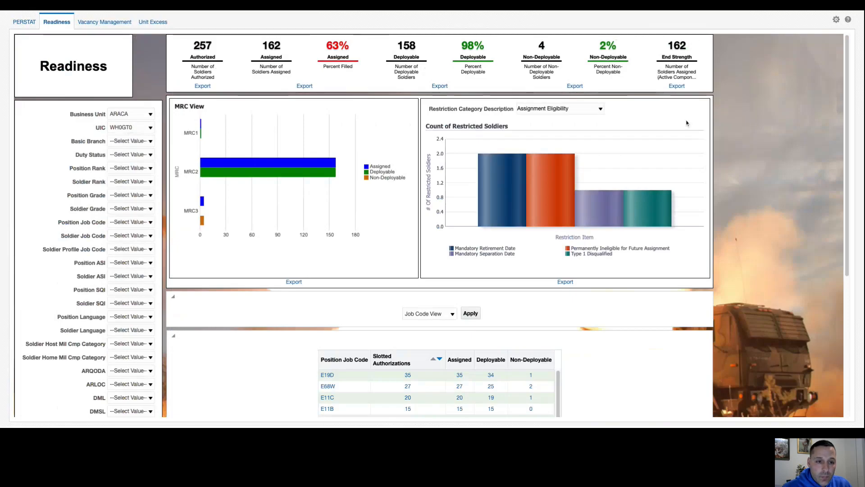
pyautogui.moveTo(142, 105)
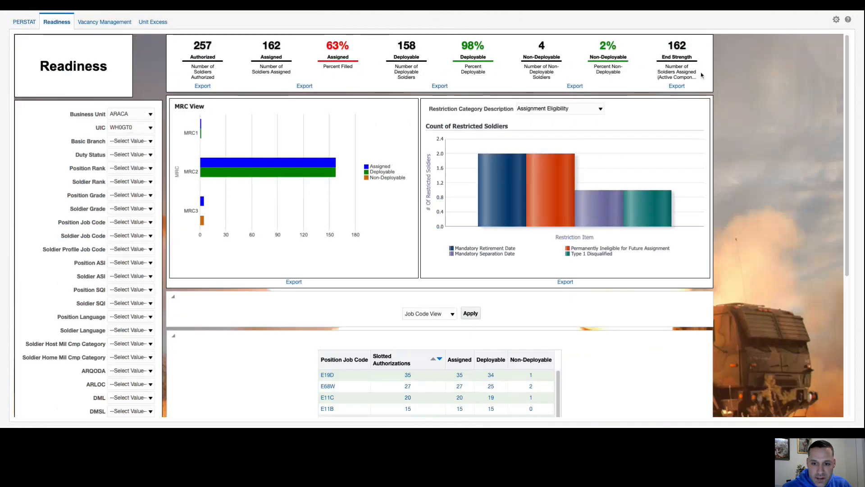
pyautogui.moveTo(683, 160)
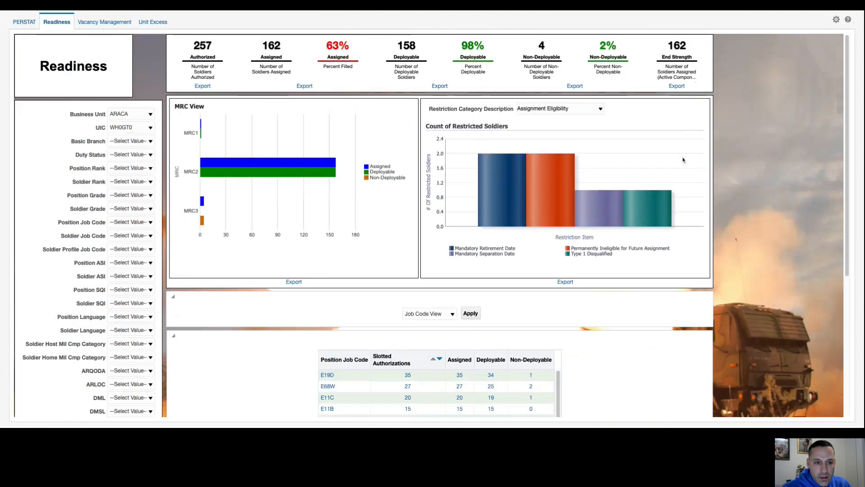
pyautogui.moveTo(690, 186)
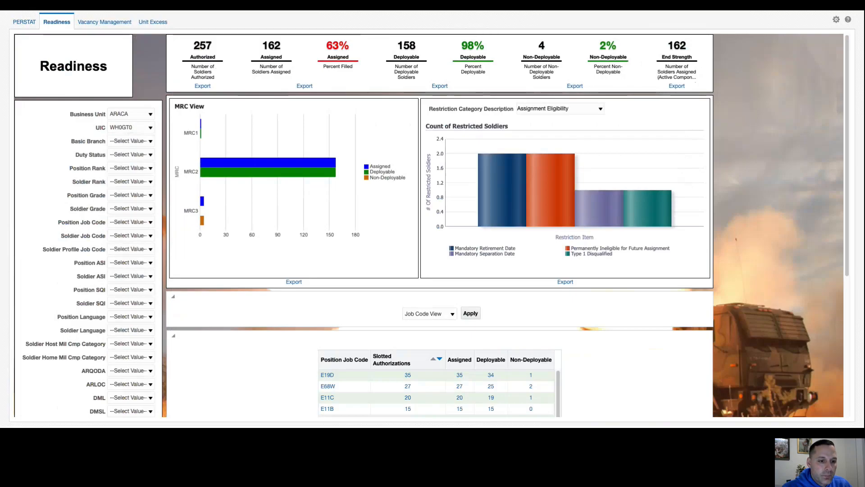
pyautogui.moveTo(671, 240)
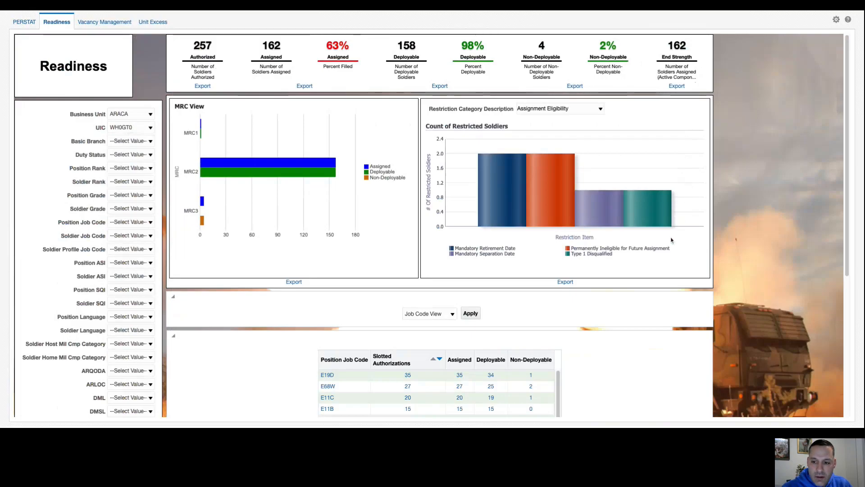
pyautogui.moveTo(272, 277)
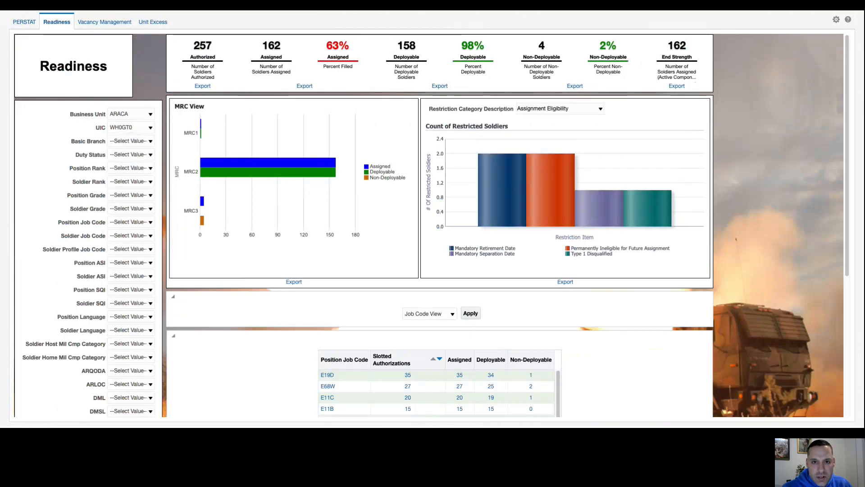
pyautogui.moveTo(378, 241)
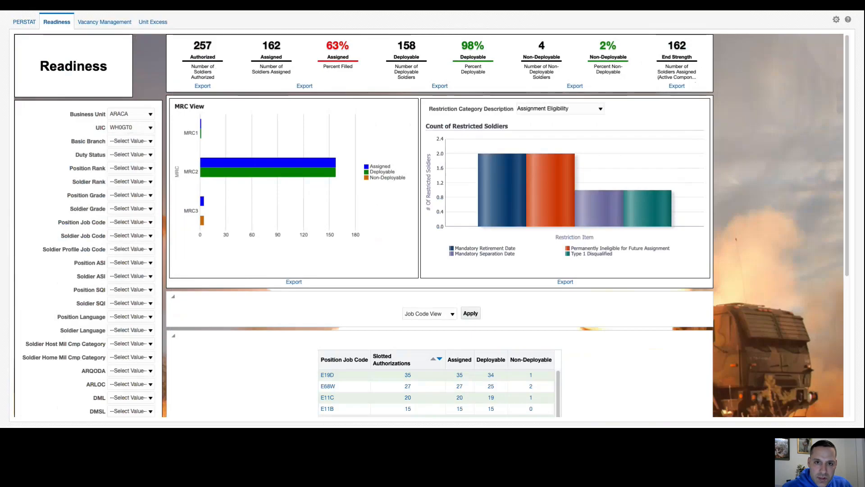
pyautogui.moveTo(377, 236)
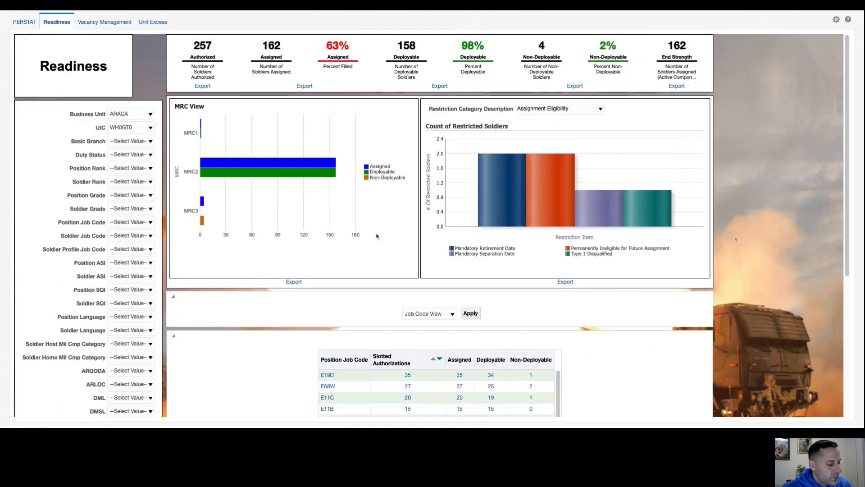